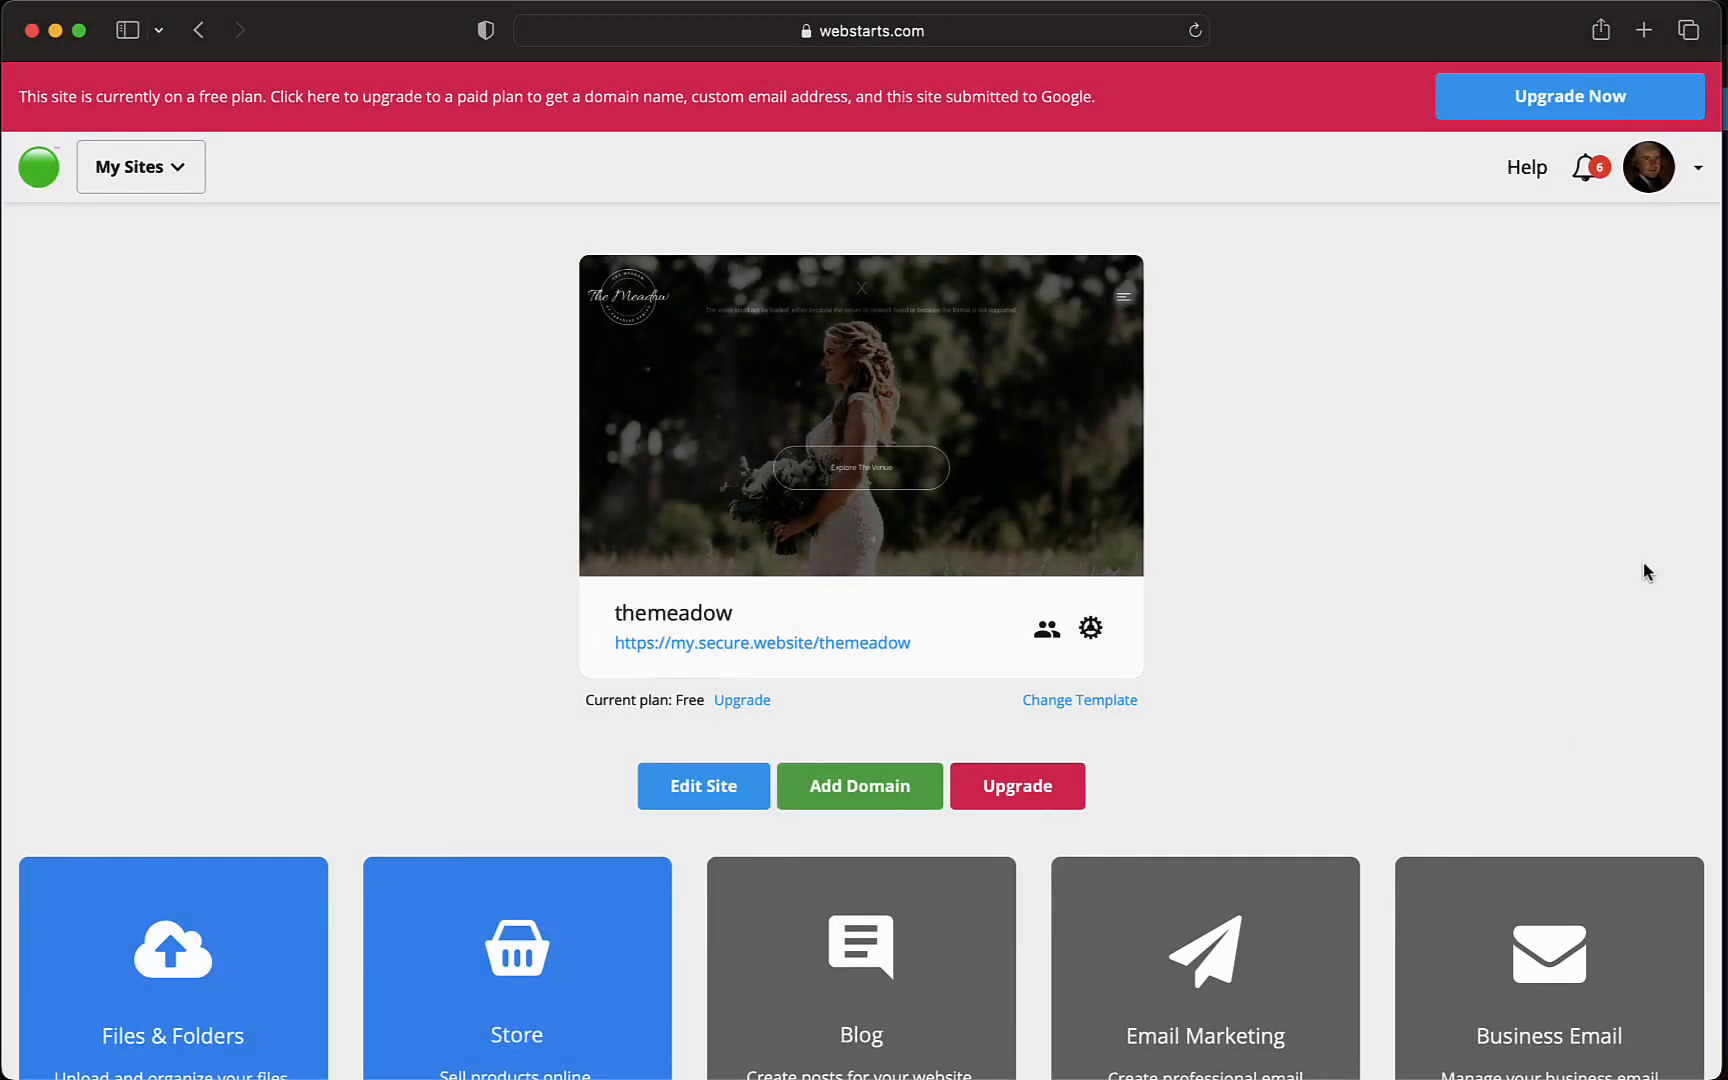
mouse_move(1628, 572)
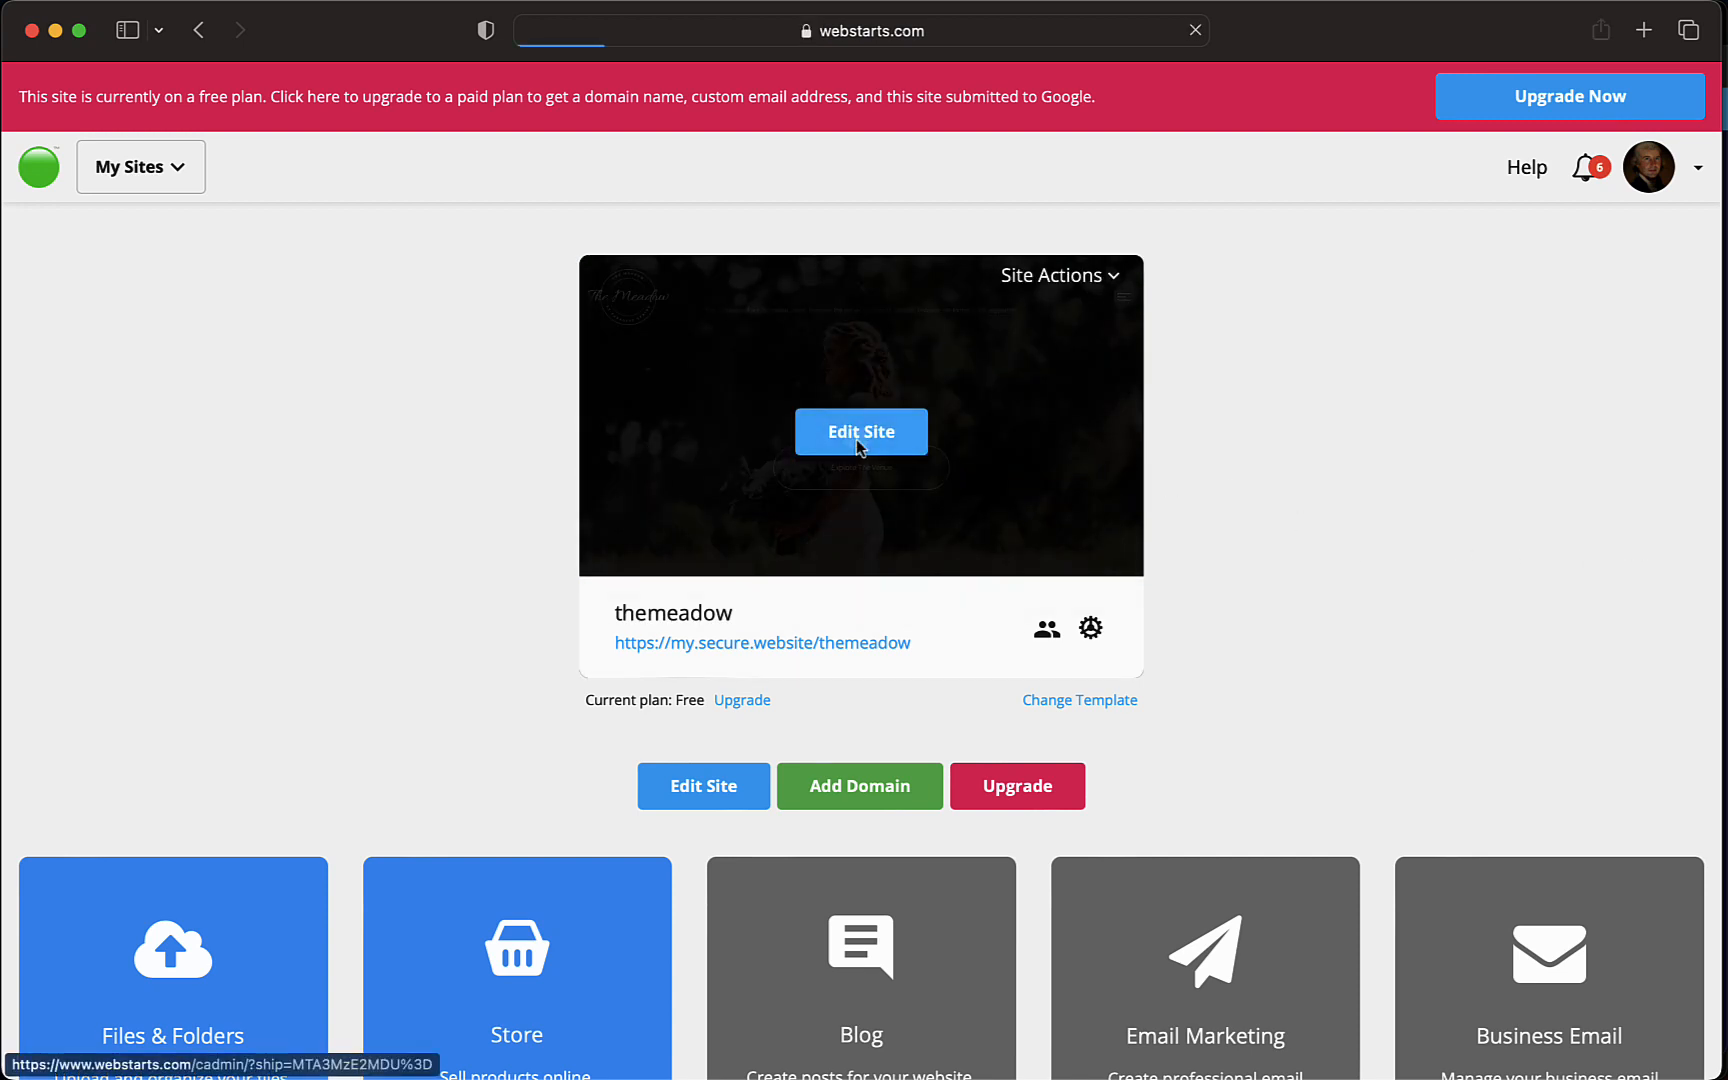
Open the themeadow site for editing and scroll through the Photos page gallery.
click(860, 432)
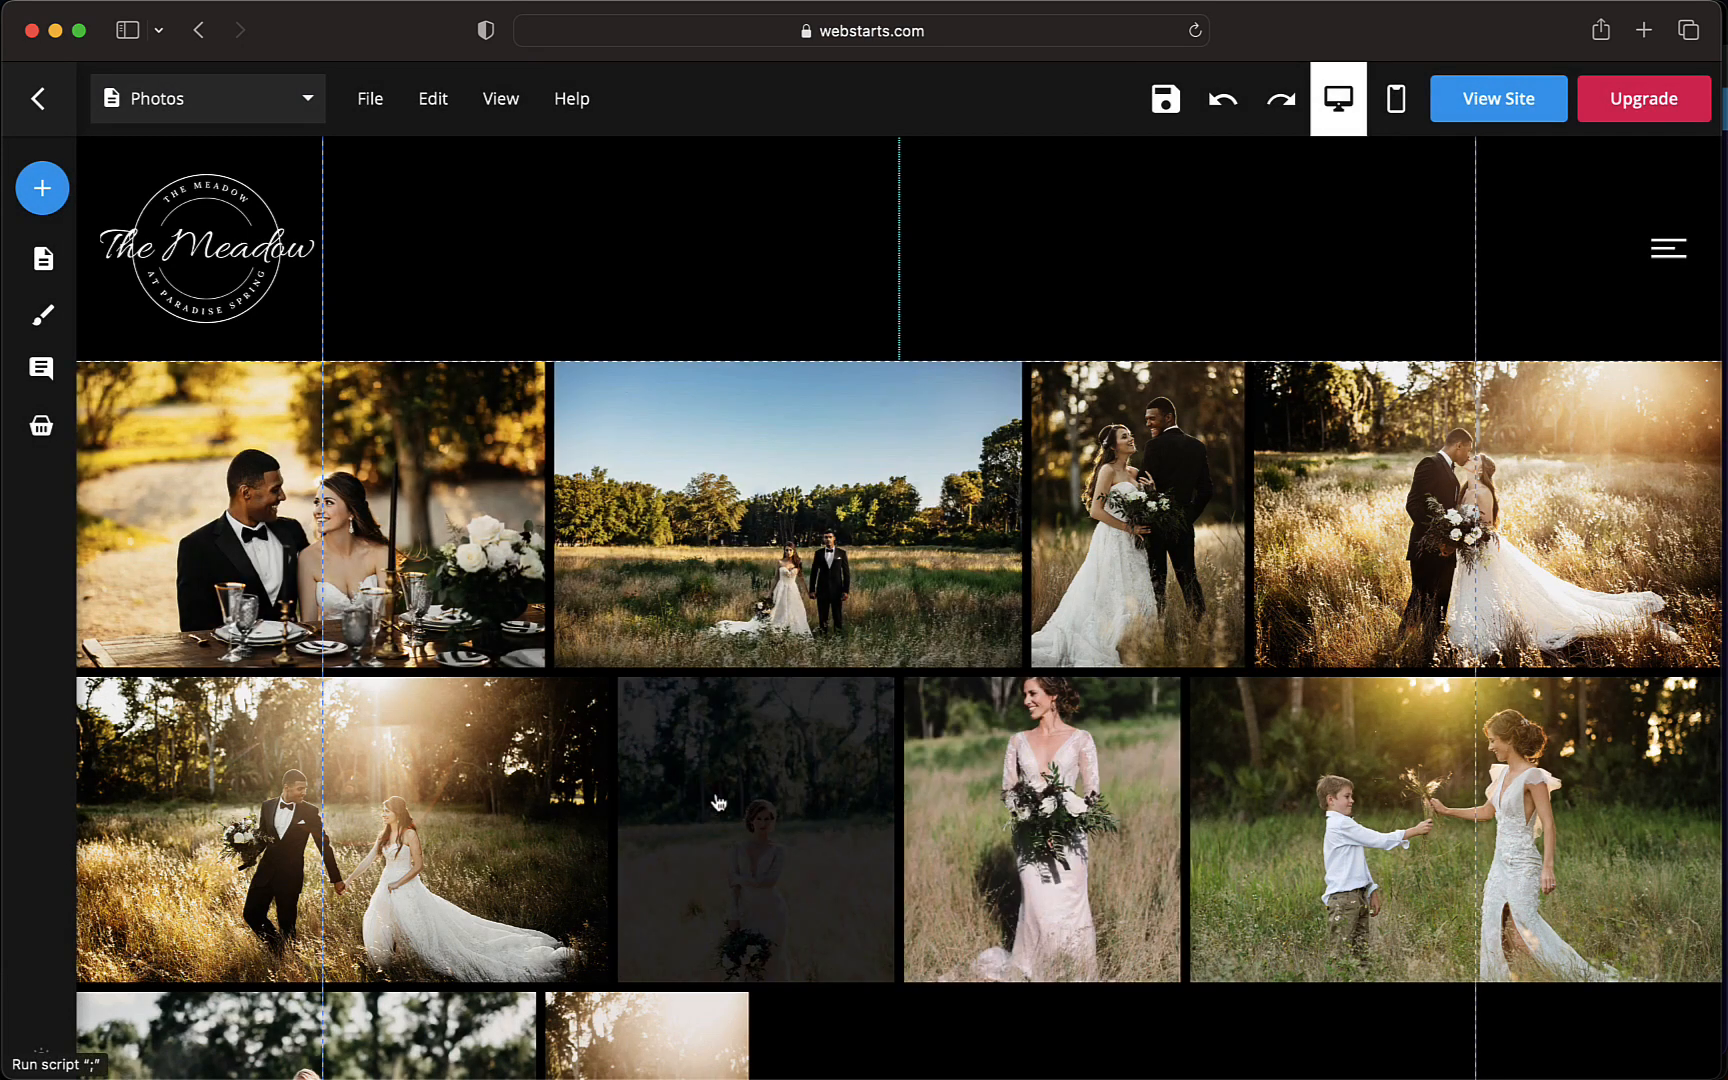
scroll(down, 3)
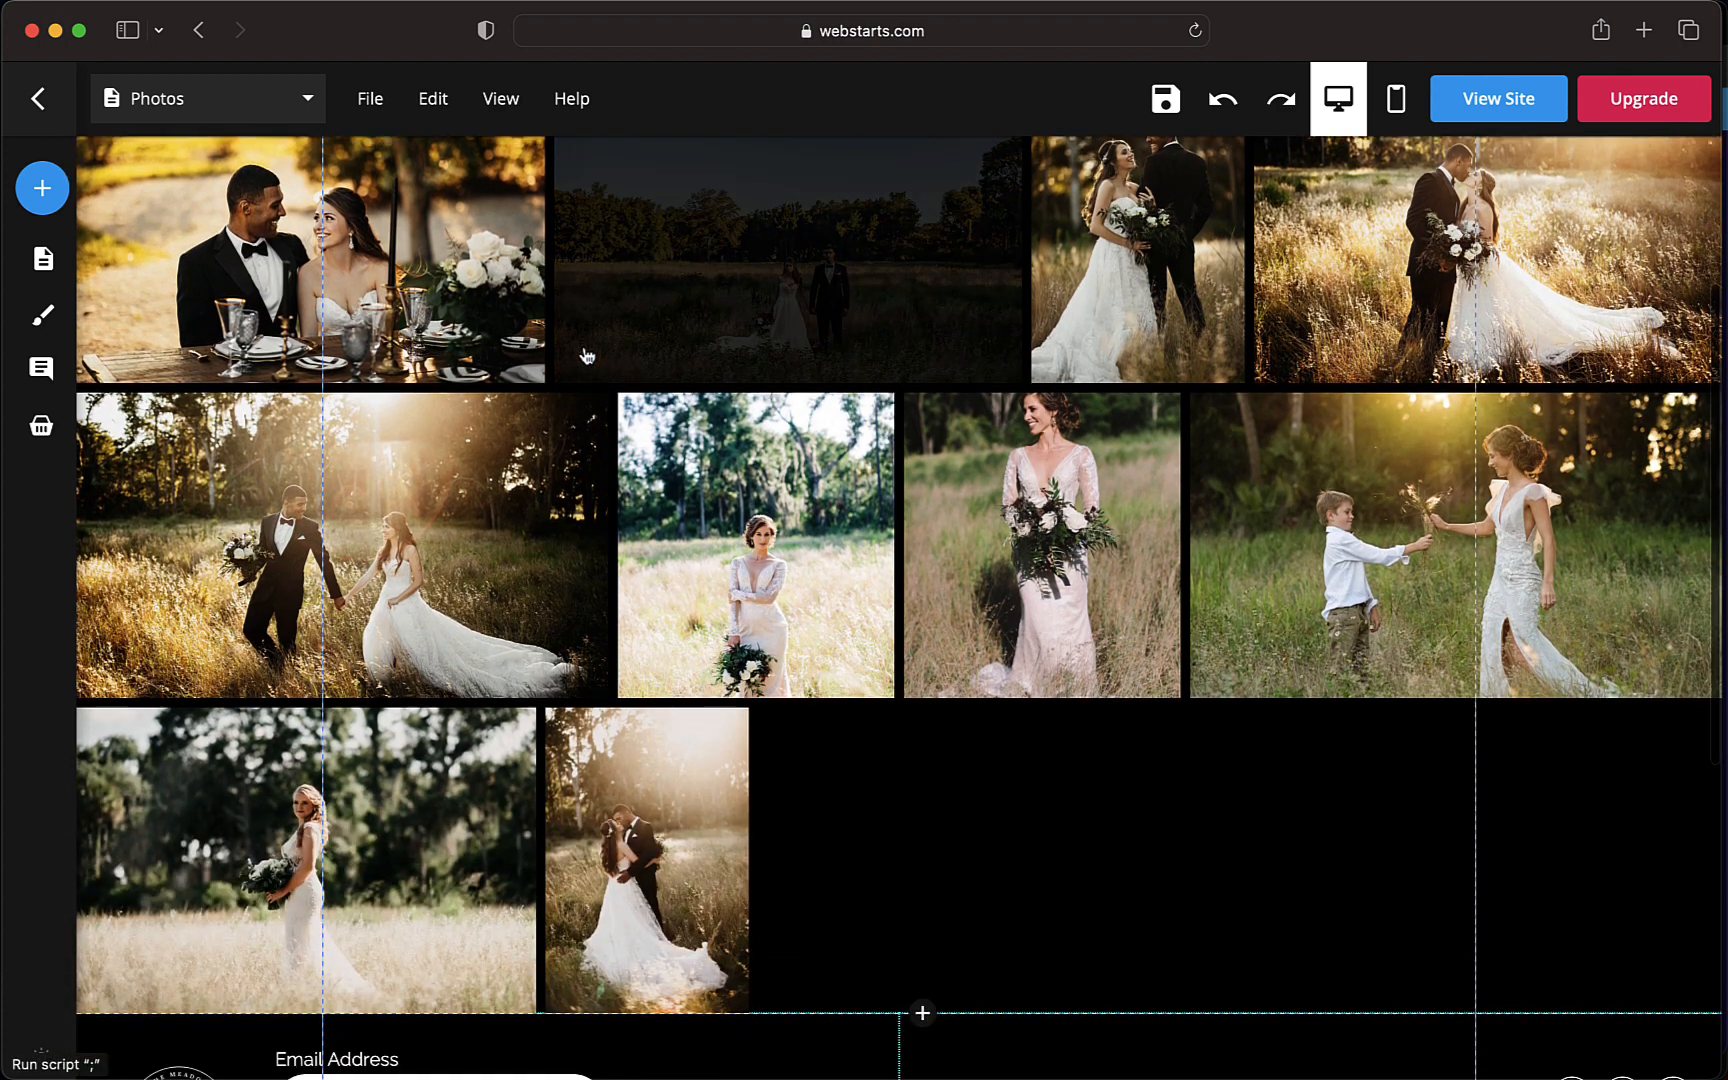
Save the Photos page as a reusable page template via File > Save As Template.
click(370, 98)
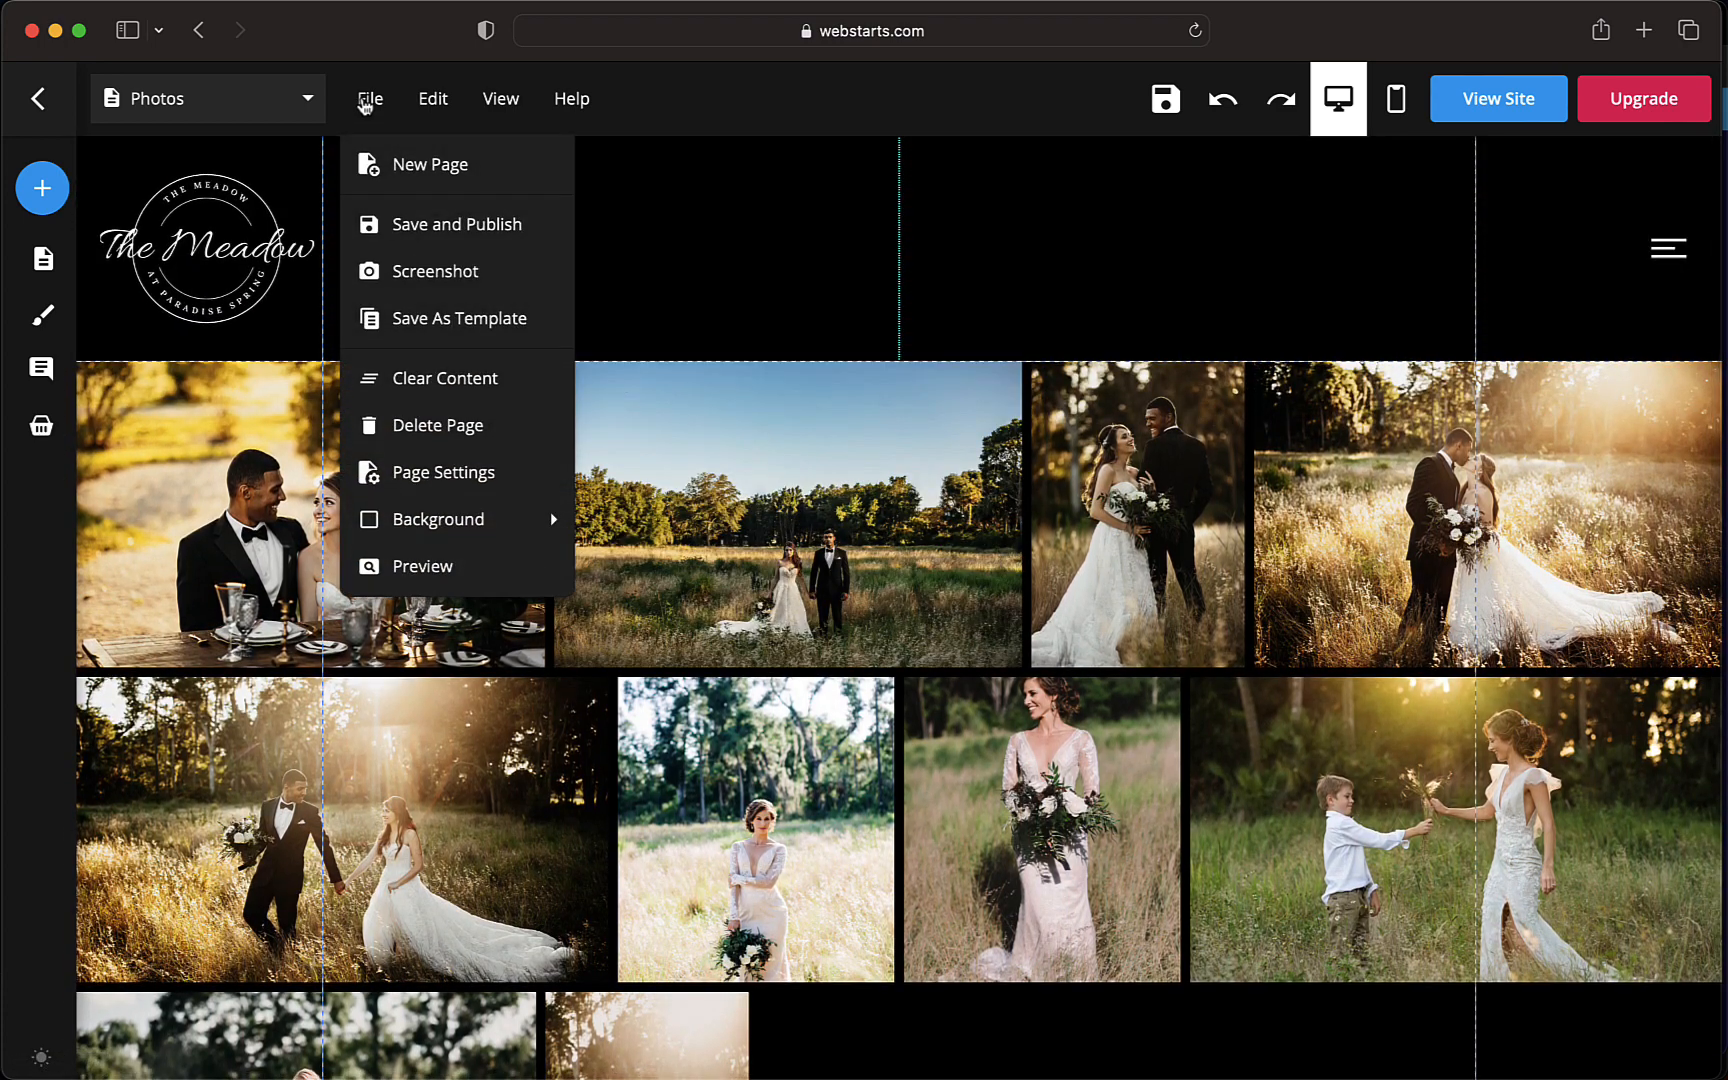
mouse_move(426, 320)
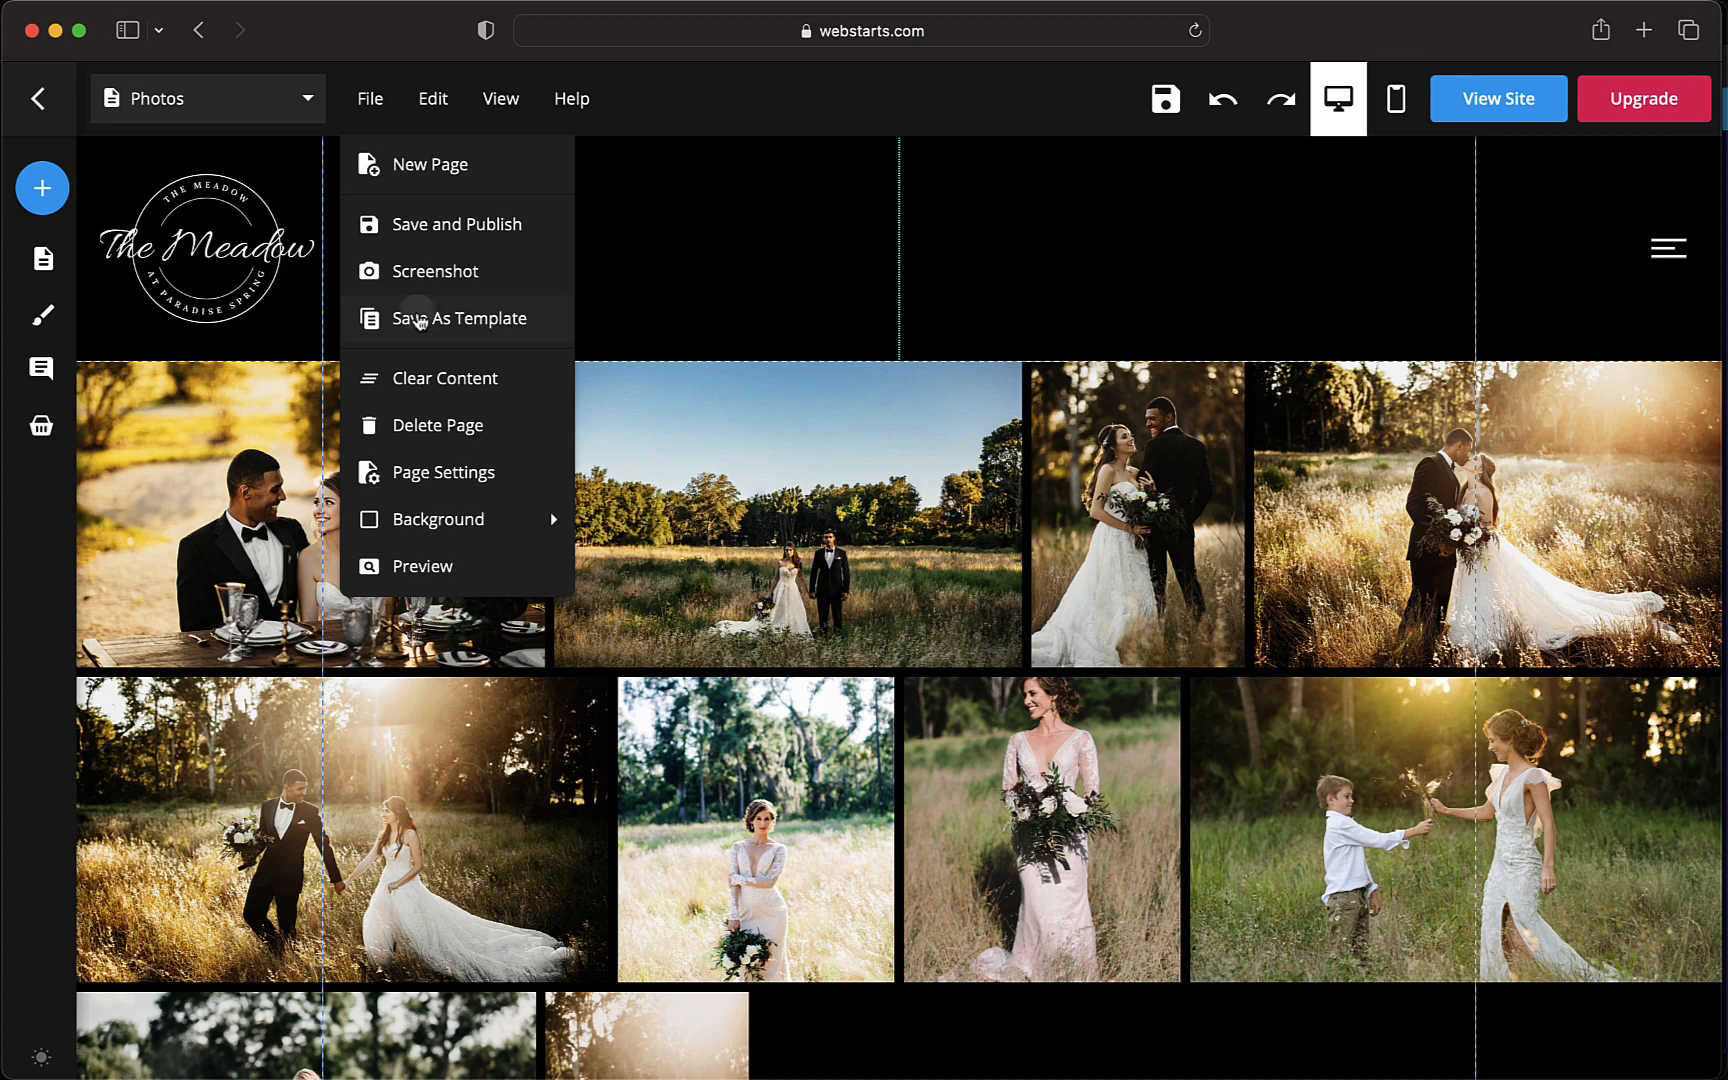
click(420, 318)
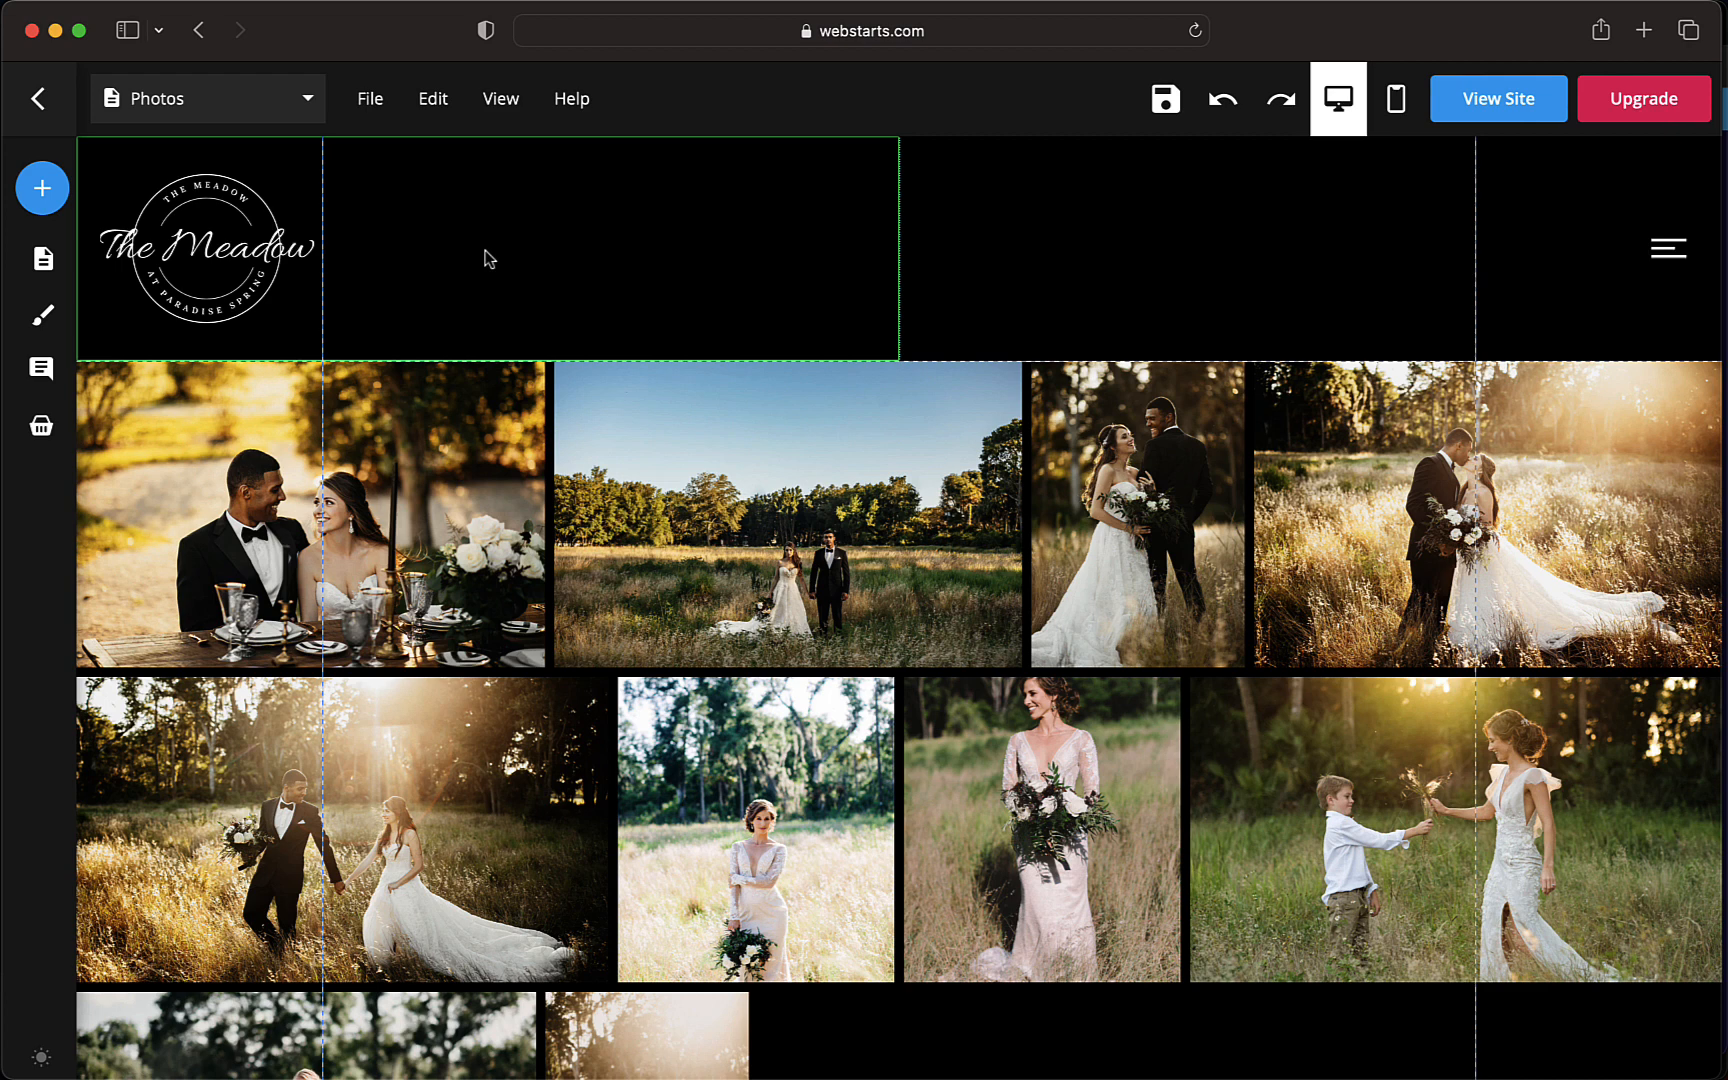
Start a new web page from templates and select the saved Photos template.
click(370, 98)
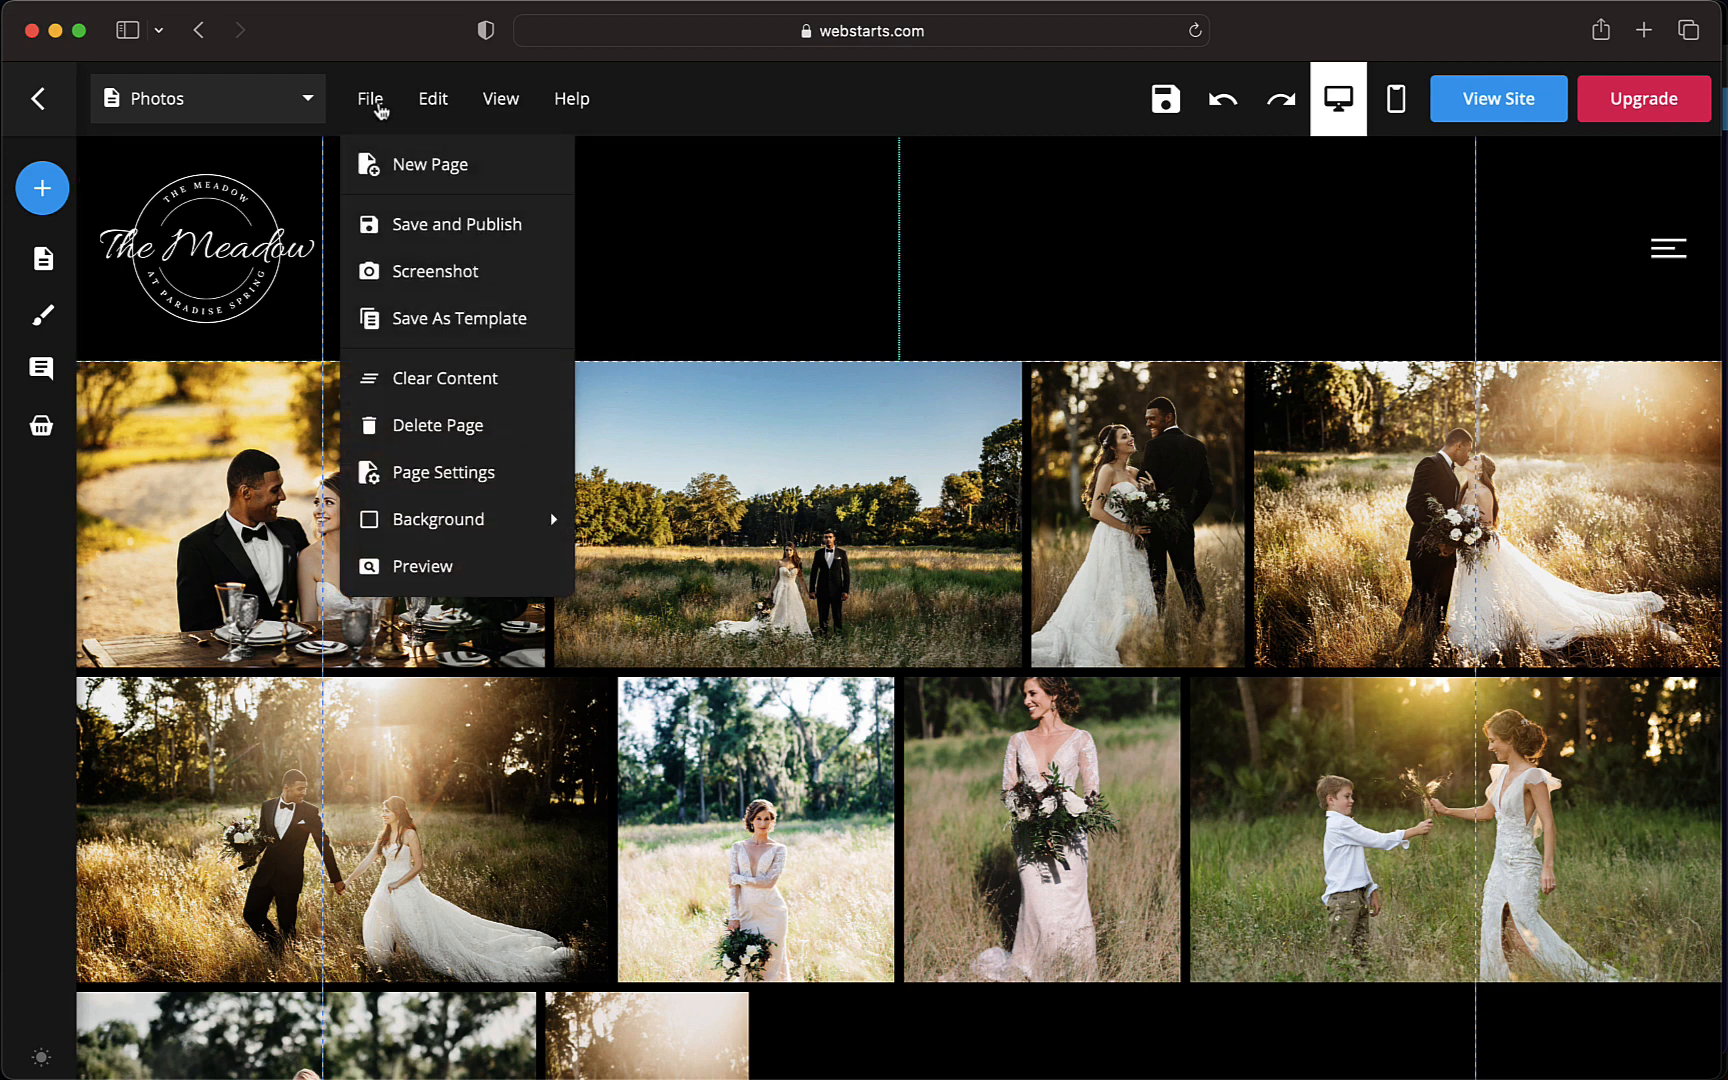
click(430, 164)
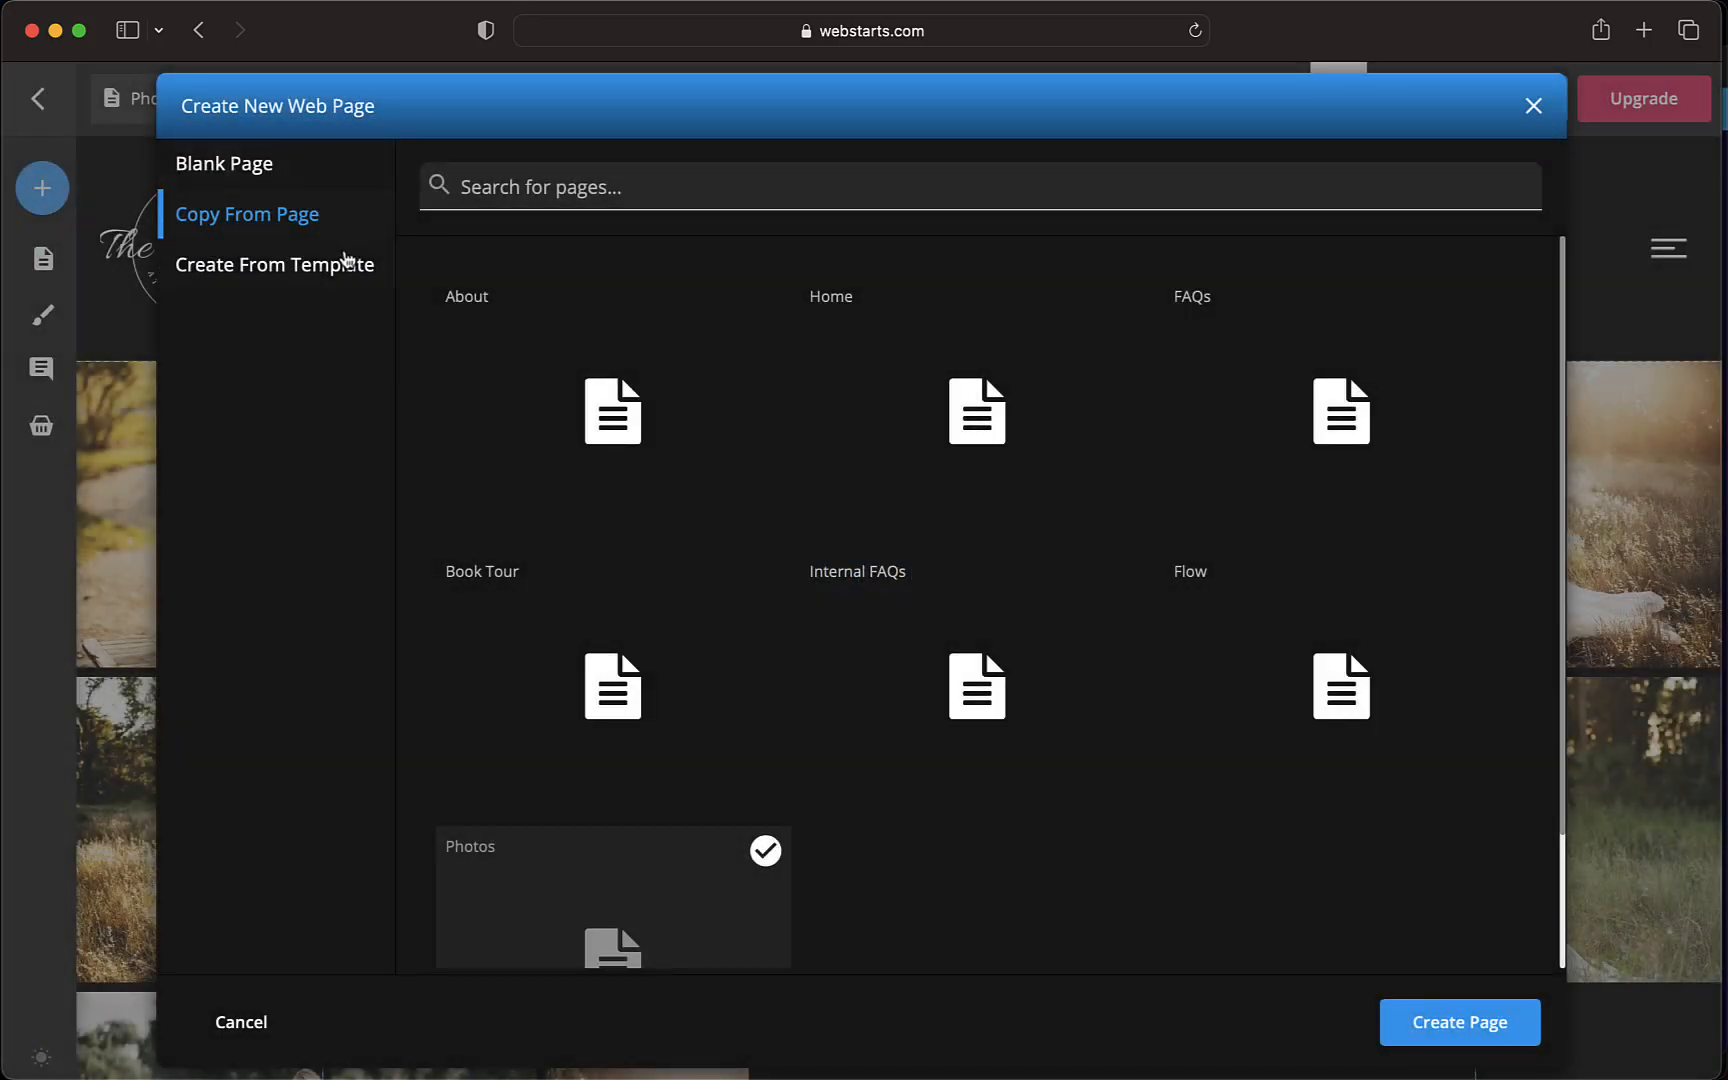
click(274, 264)
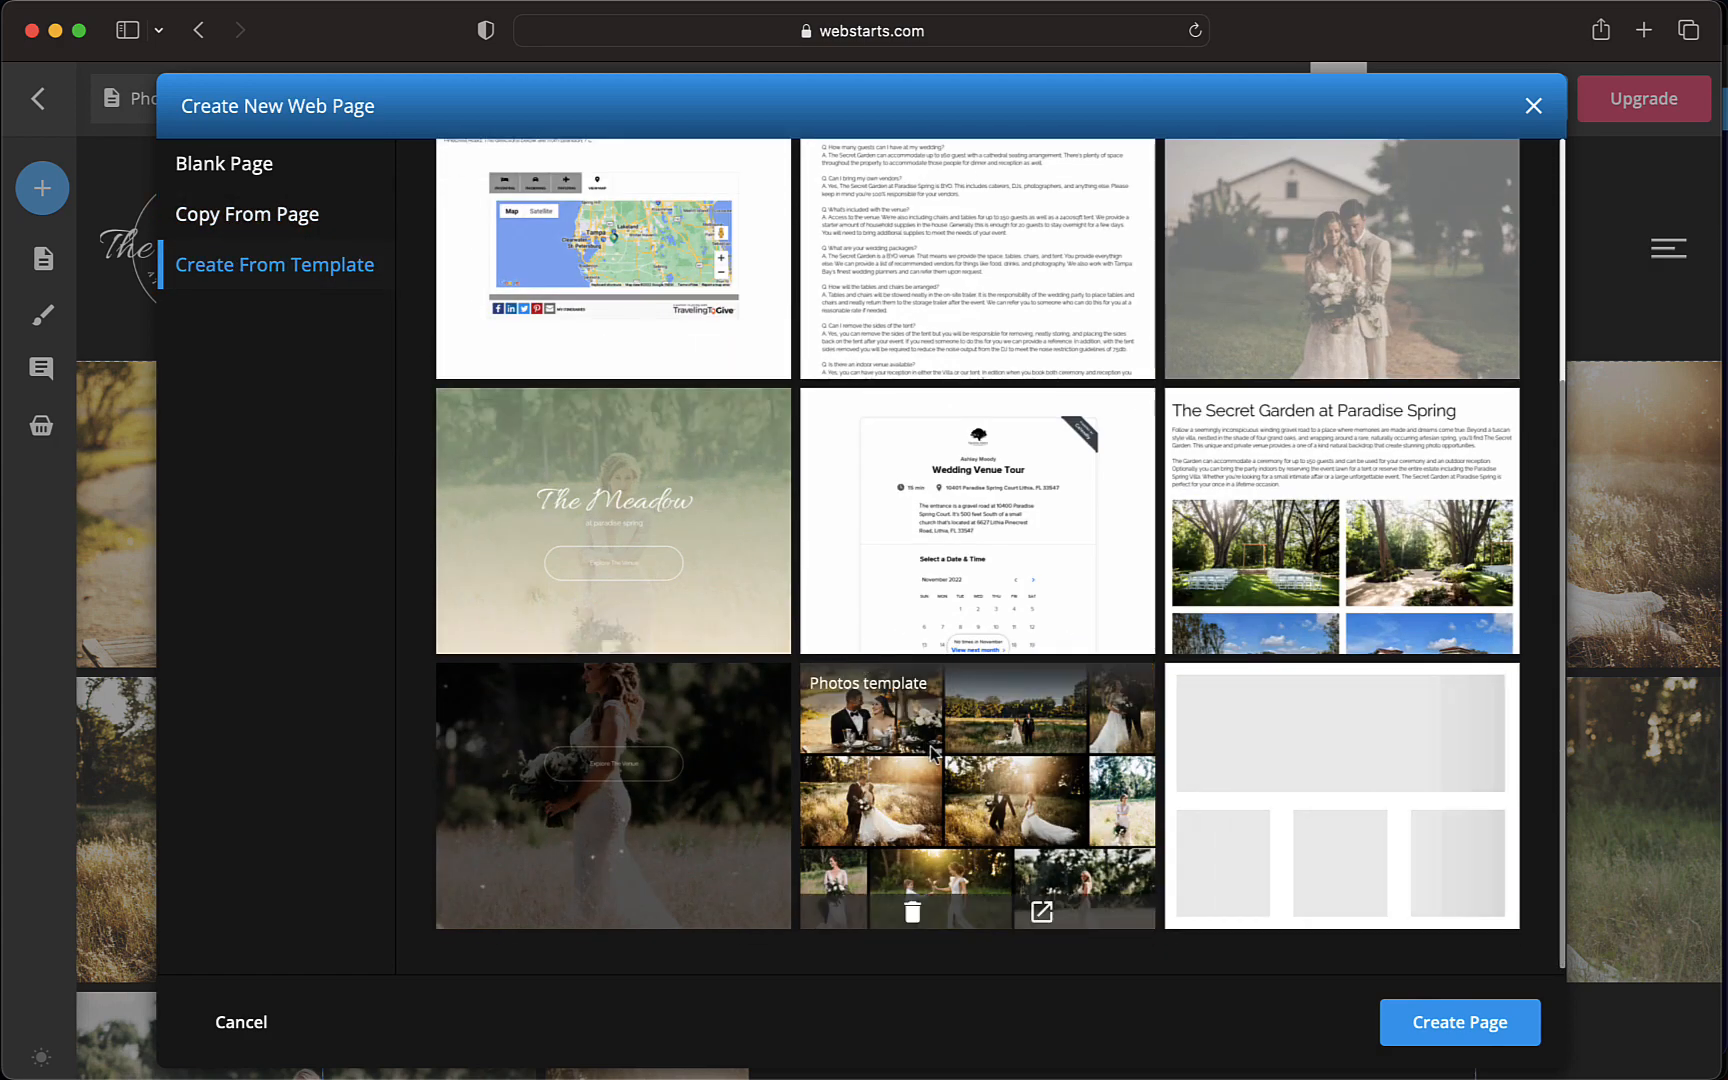
click(974, 796)
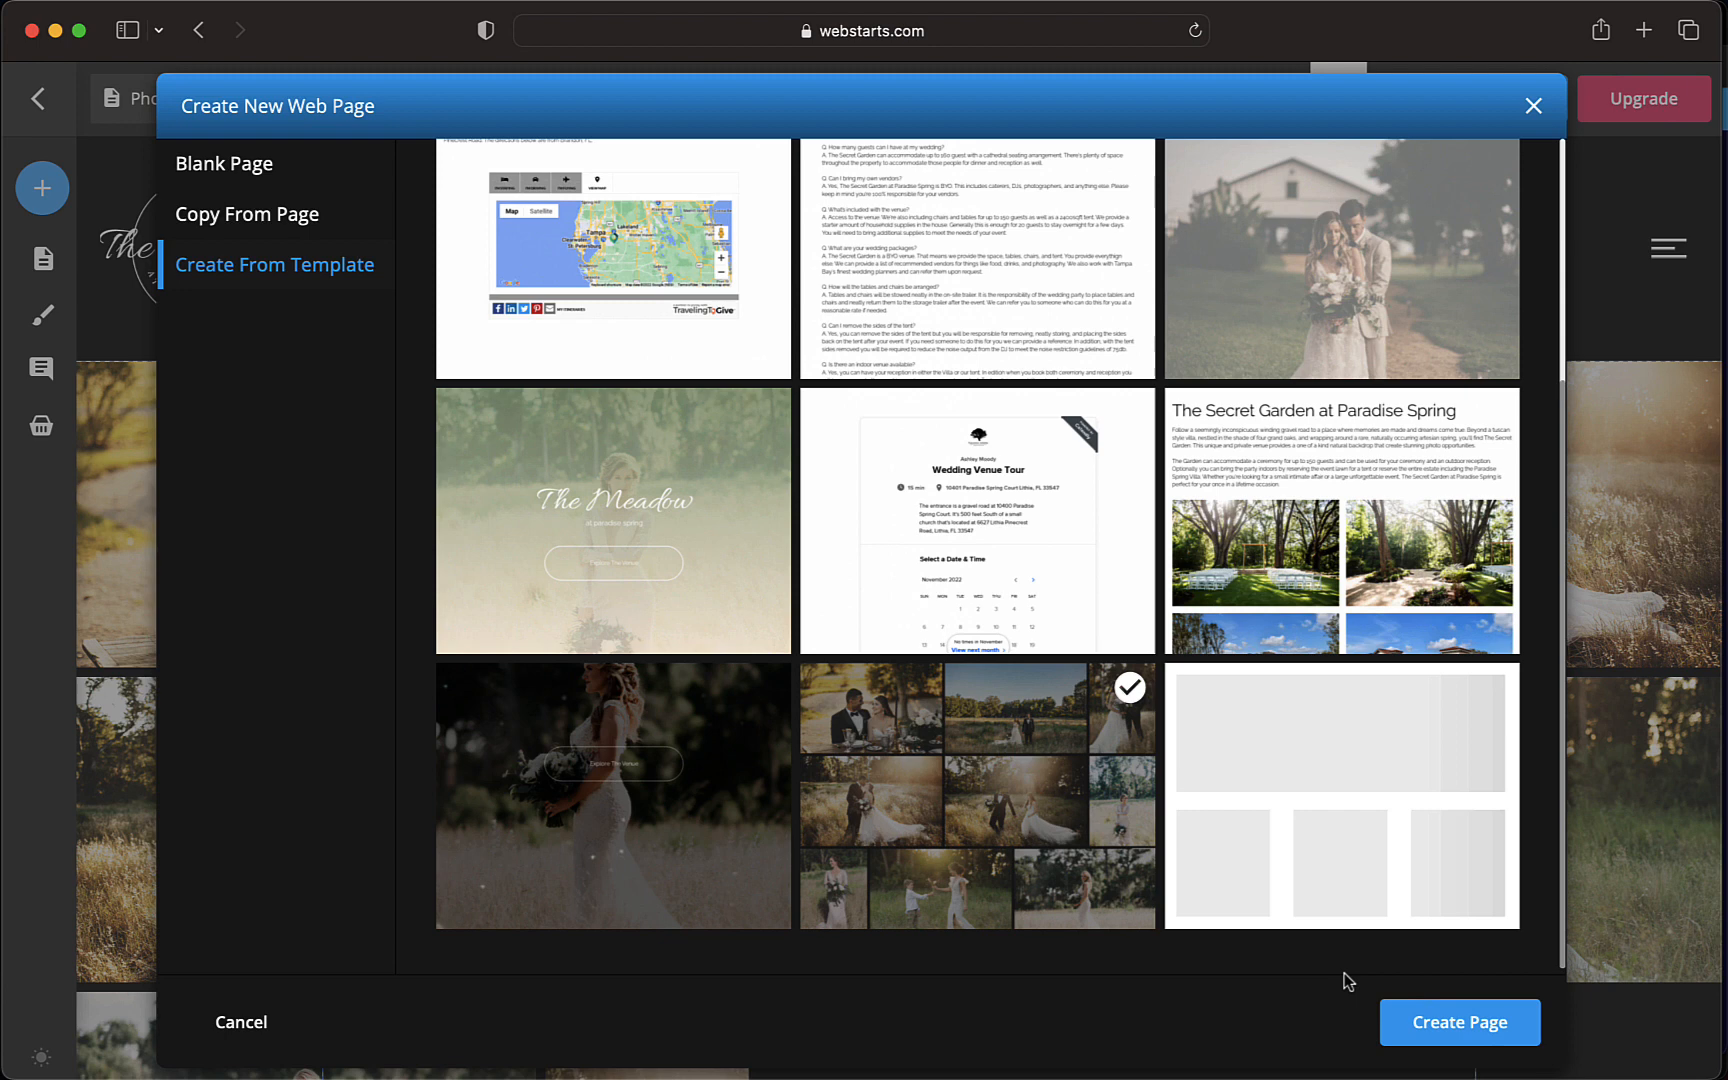
Create the page from the Photos template, naming it 'Gallery'.
click(1460, 1022)
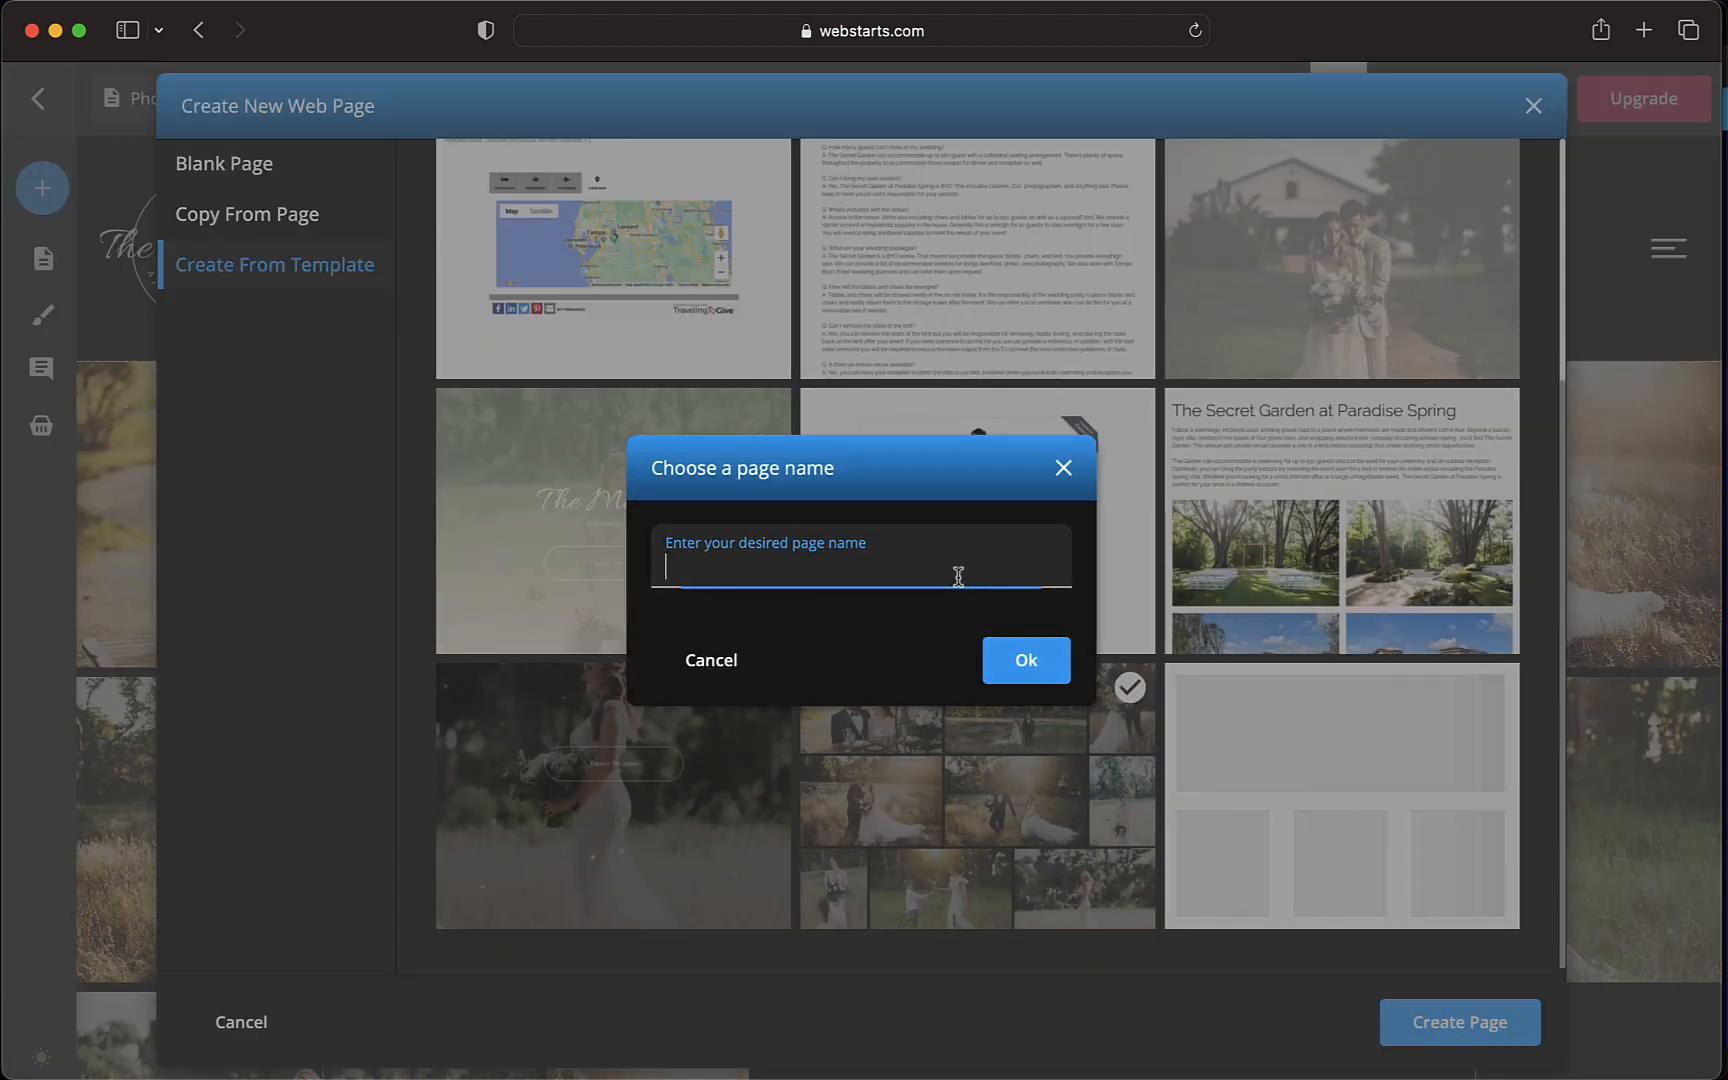
text(Gallery)
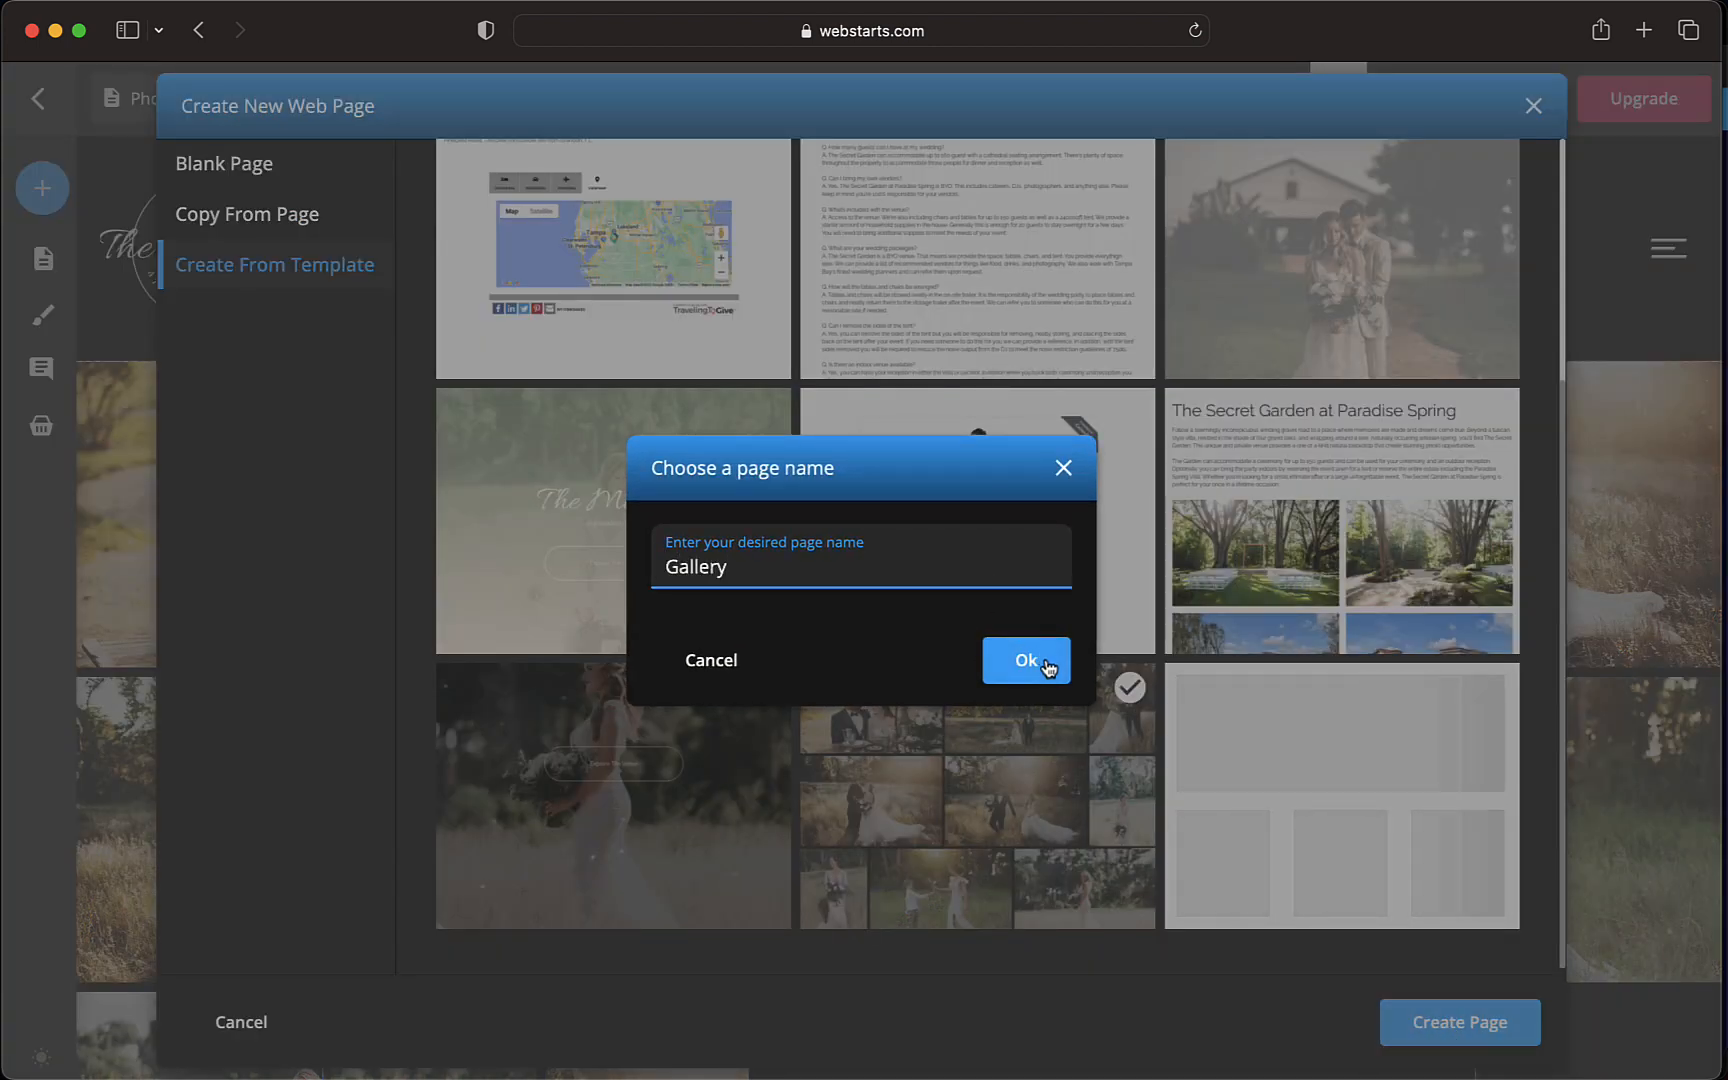
click(1026, 660)
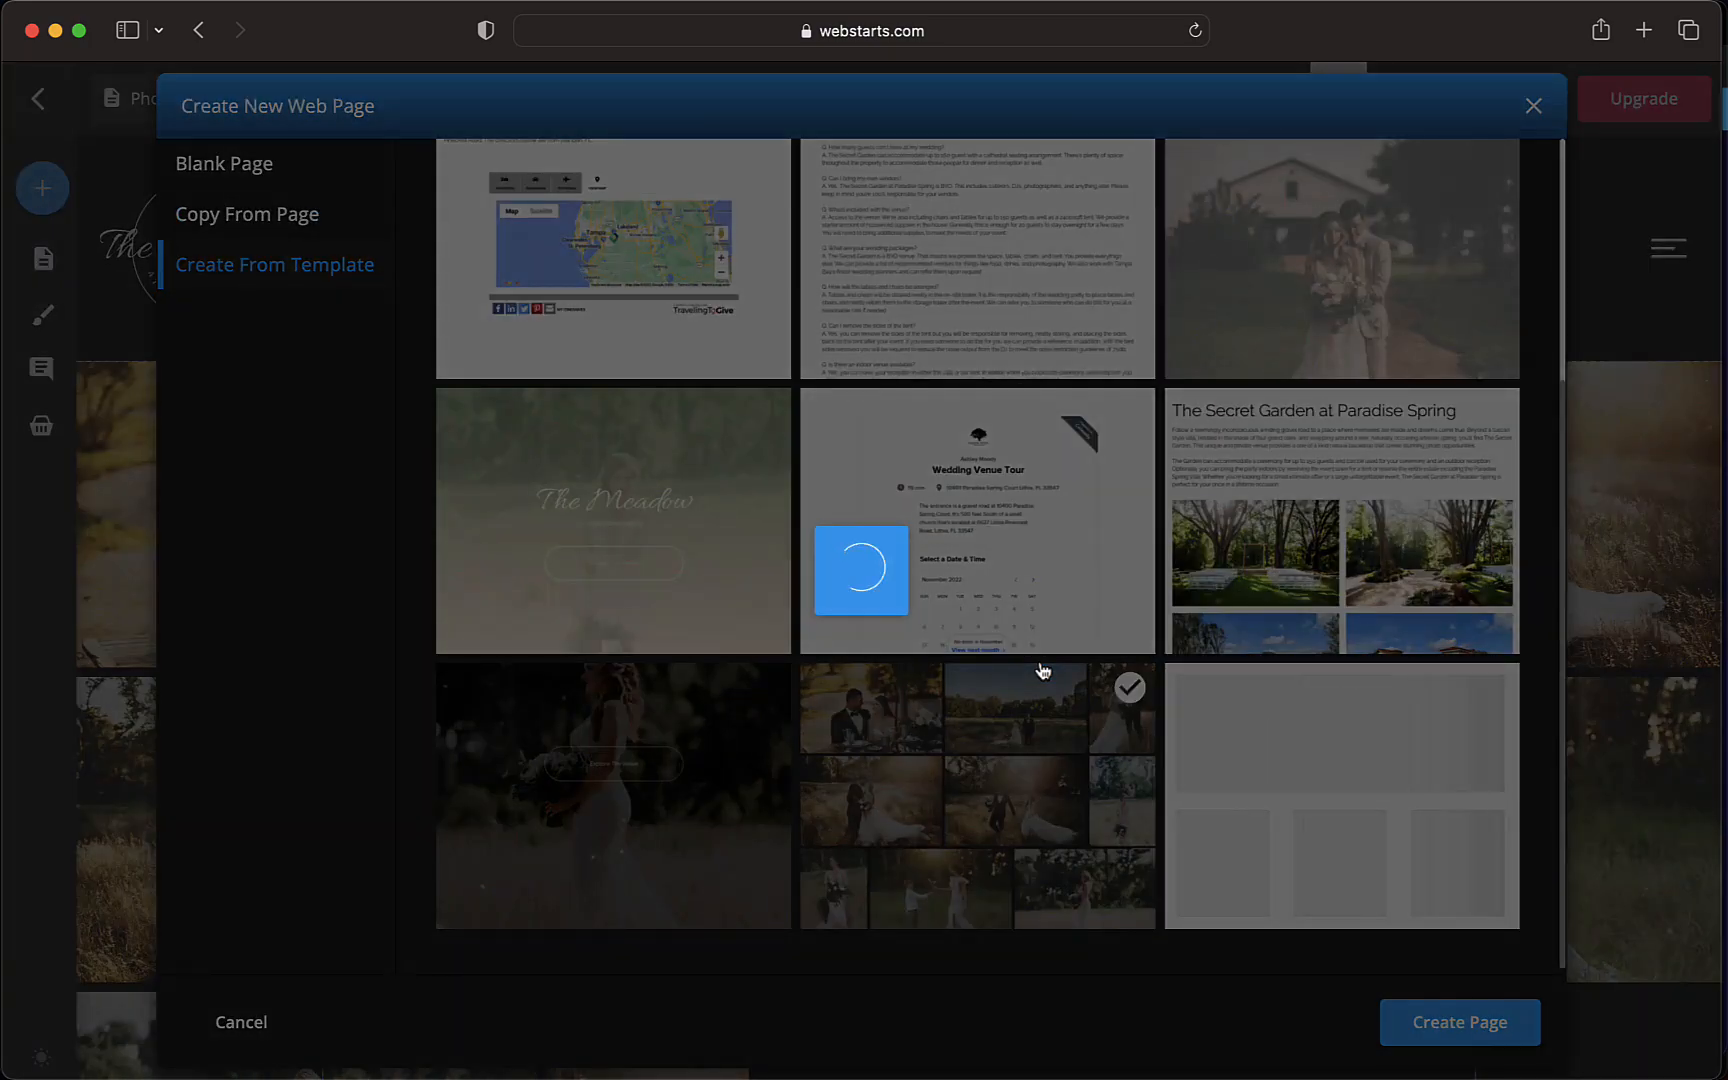
click(1460, 1022)
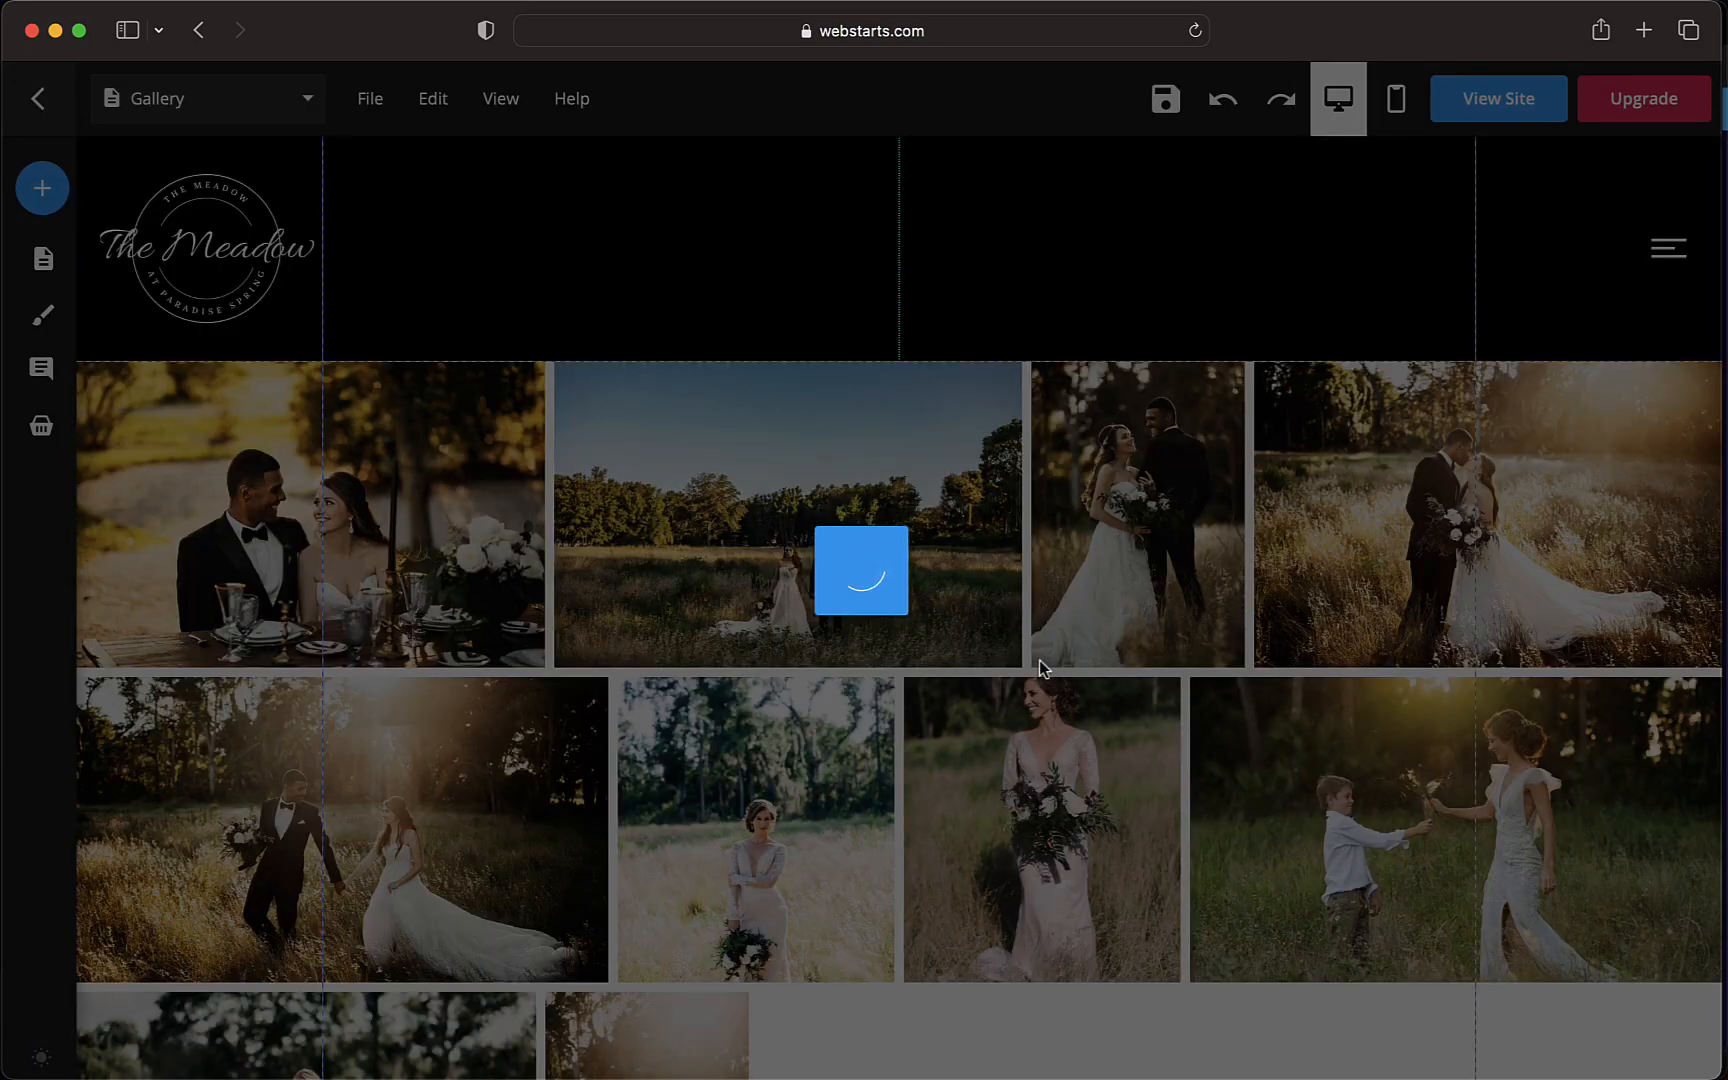